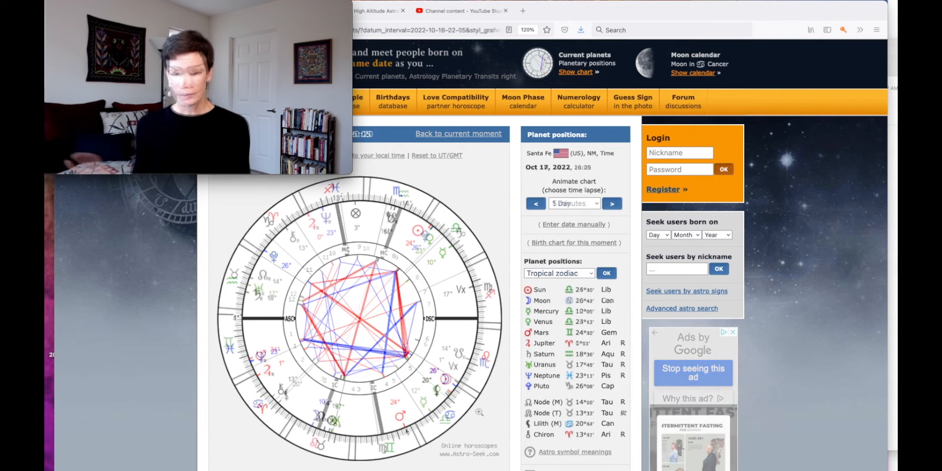
# Step: Advance the Santa Fe transit chart to Oct 18, 2022 at 20:20 using the animate arrow
pyautogui.click(611, 203)
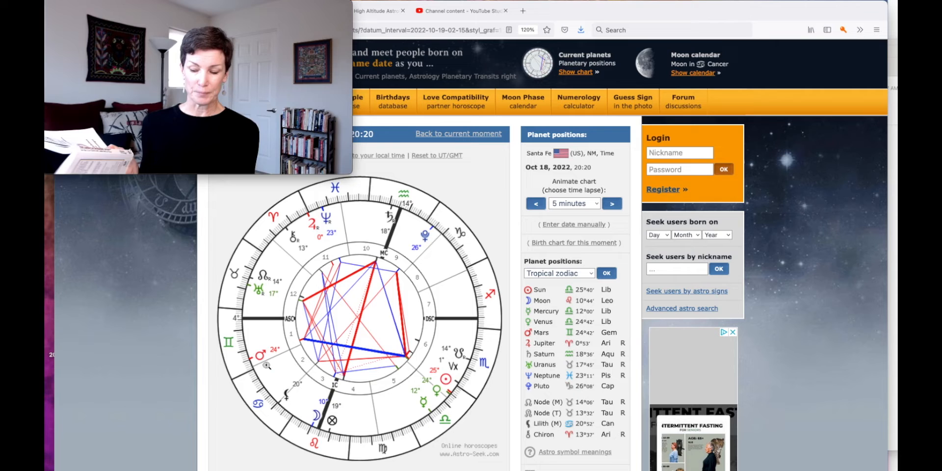
pyautogui.click(611, 203)
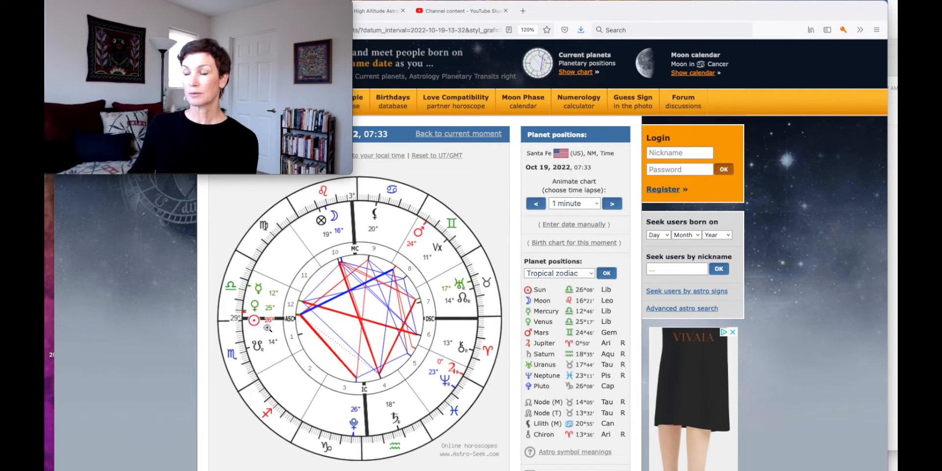
pyautogui.moveTo(267, 329)
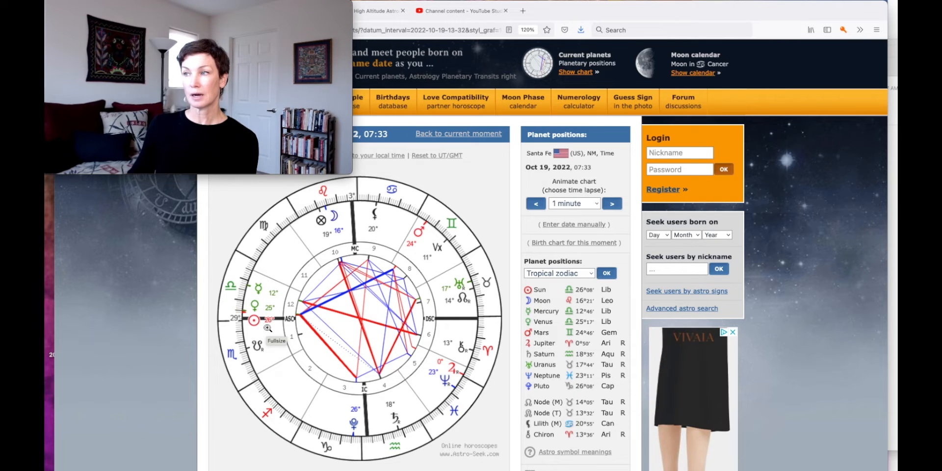
pyautogui.moveTo(315, 393)
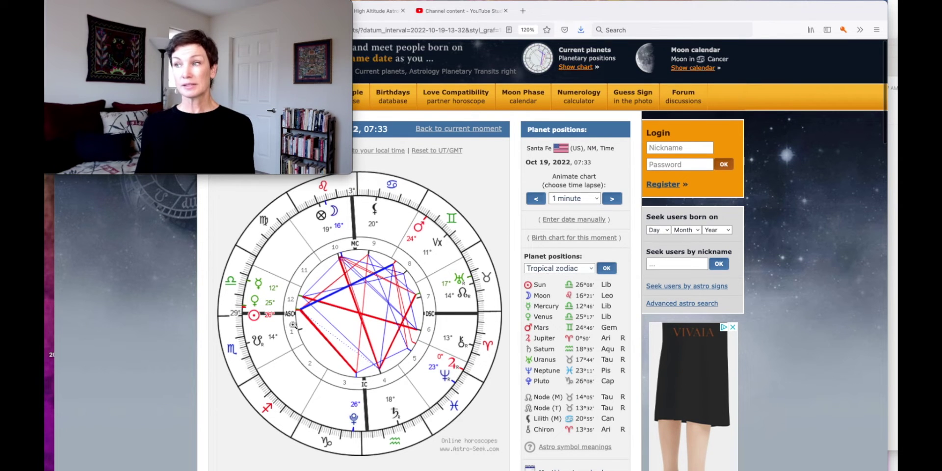
pyautogui.moveTo(292, 327)
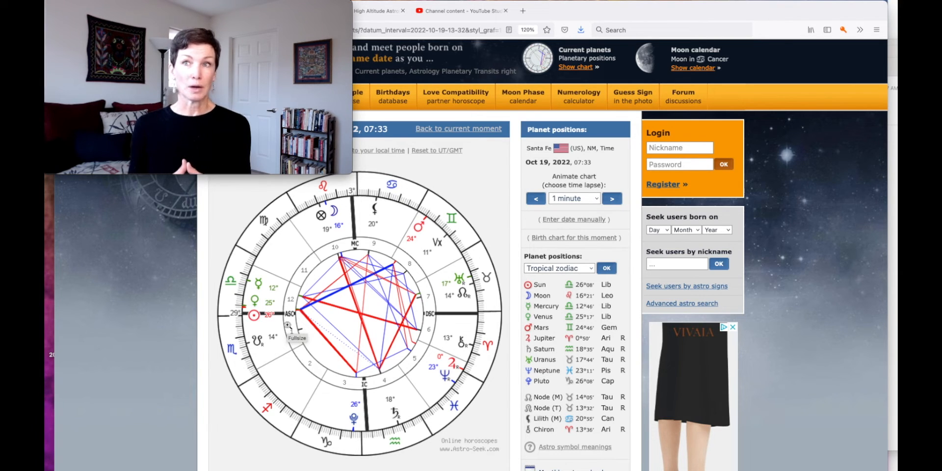
pyautogui.click(611, 203)
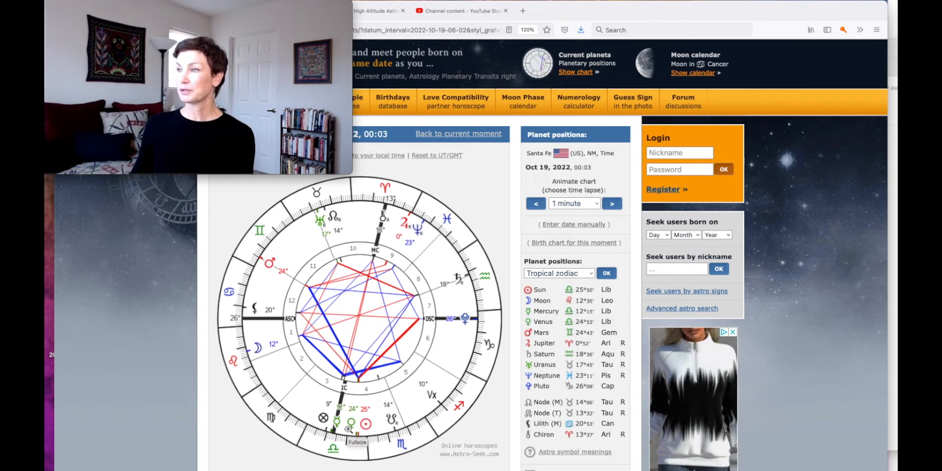
pyautogui.moveTo(467, 326)
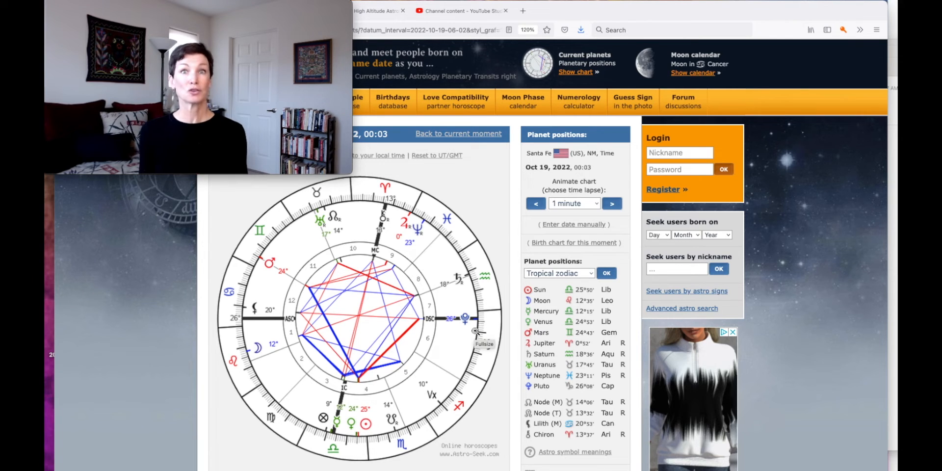
# Step: Step the Santa Fe transit chart forward in 3-hour increments to Oct 23, 2022, 06:36
pyautogui.click(611, 203)
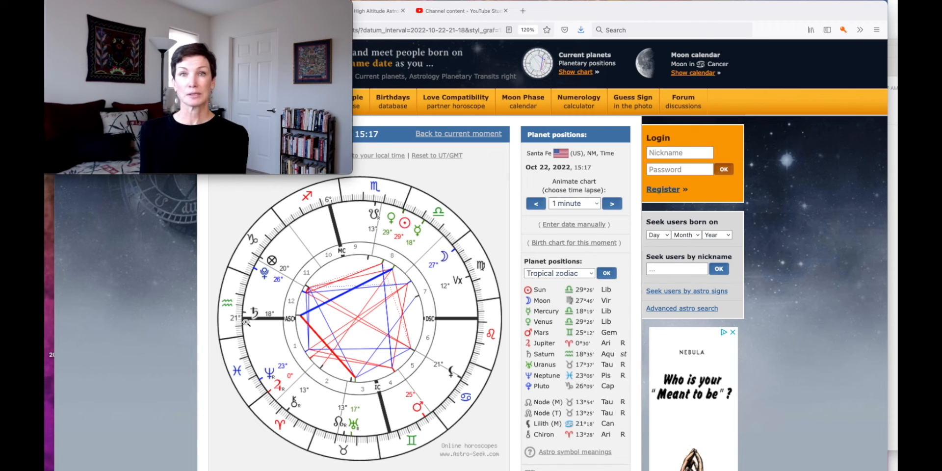
pyautogui.click(612, 203)
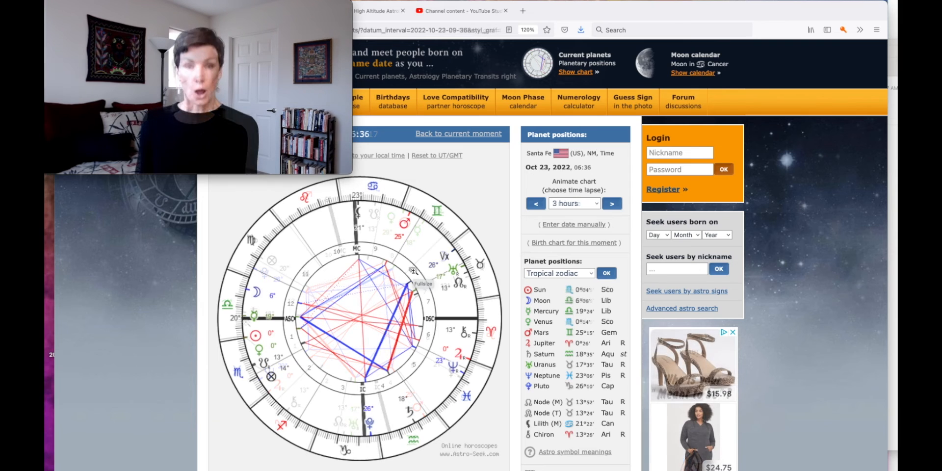